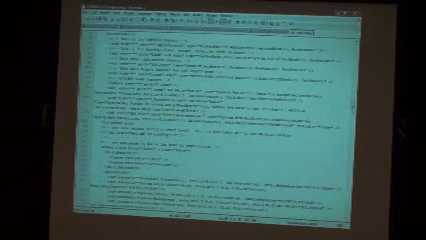
scroll(down, 3)
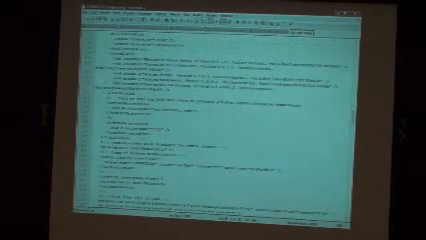